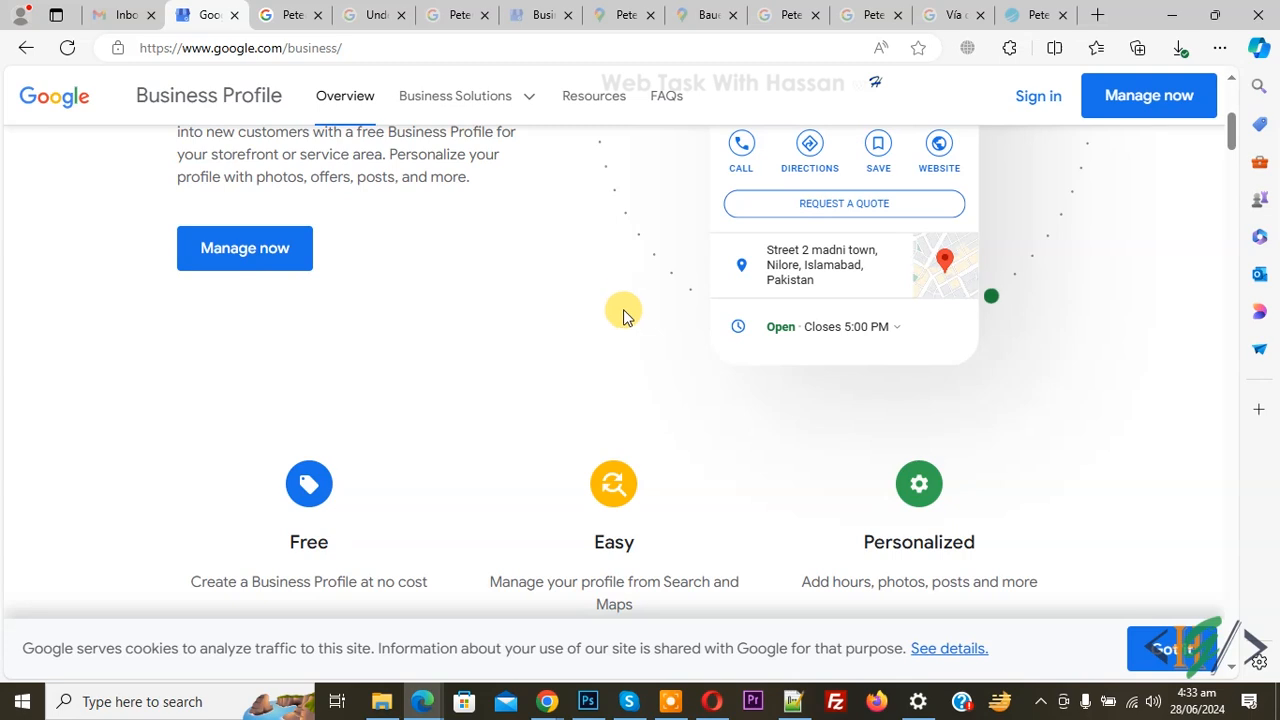
mouse_move(648, 356)
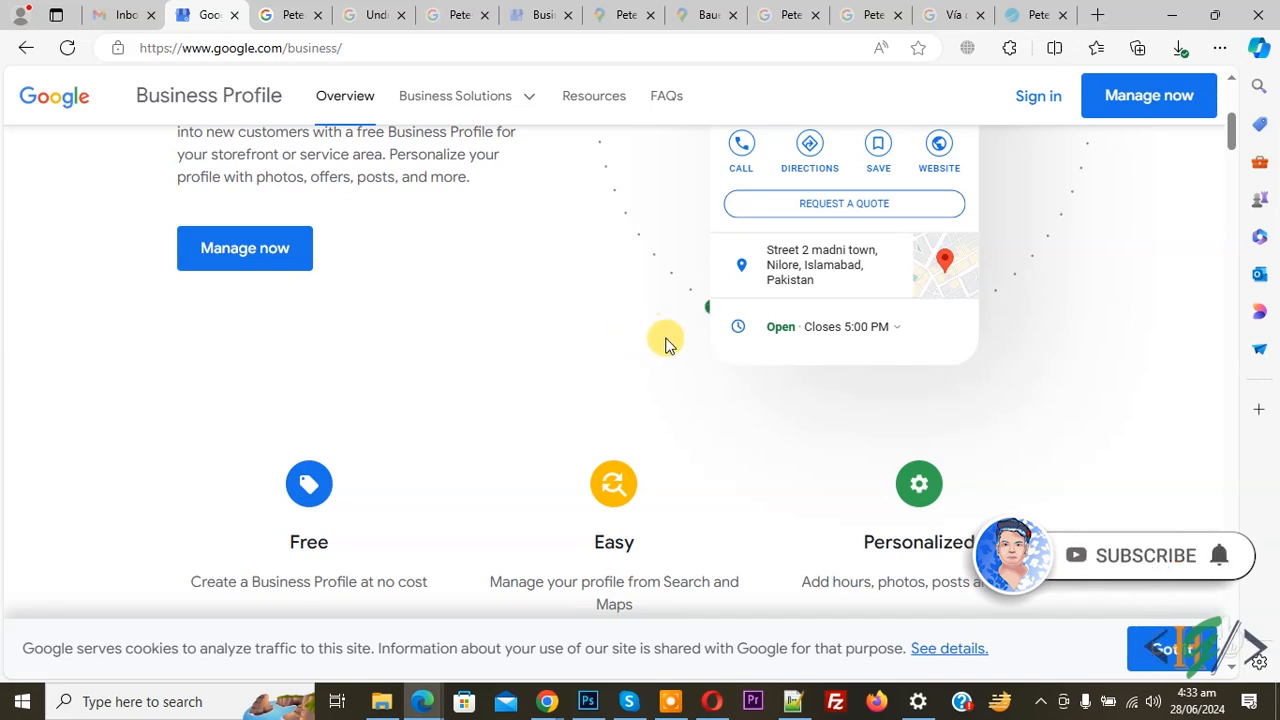
mouse_move(642, 376)
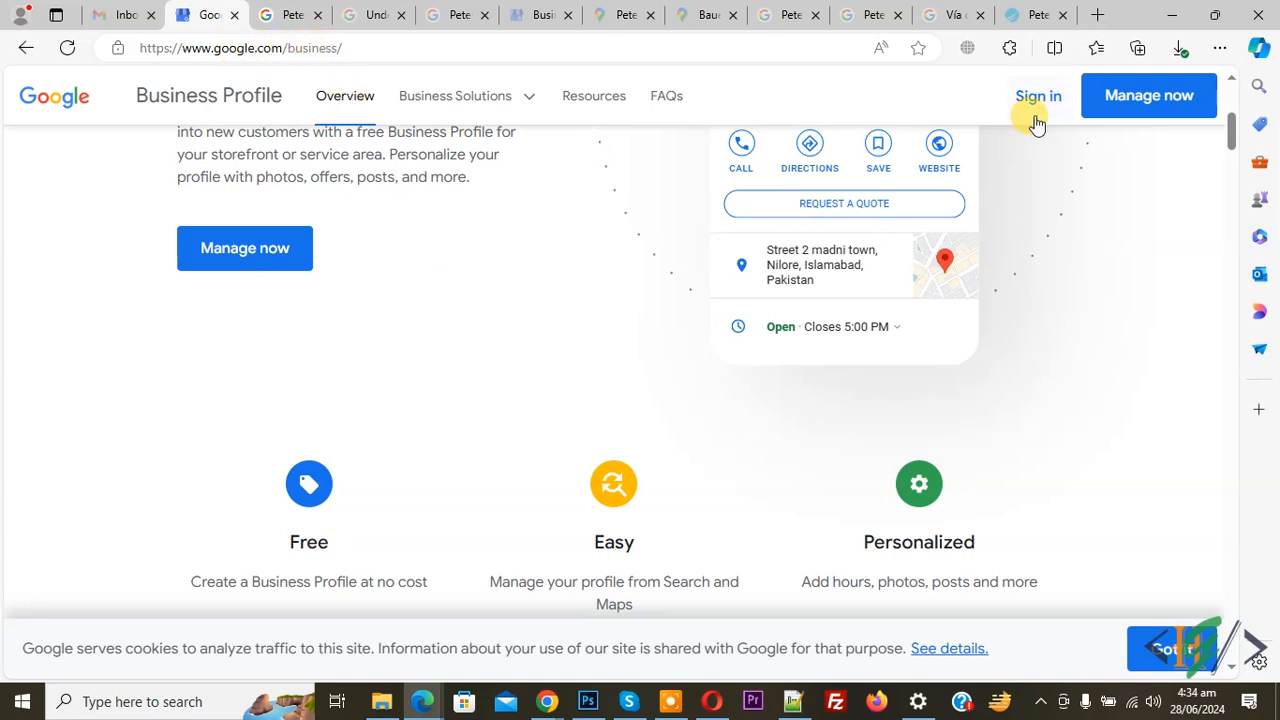
Enter Business Profile Manager and make the verified Madrid listing's business name editable
click(1036, 96)
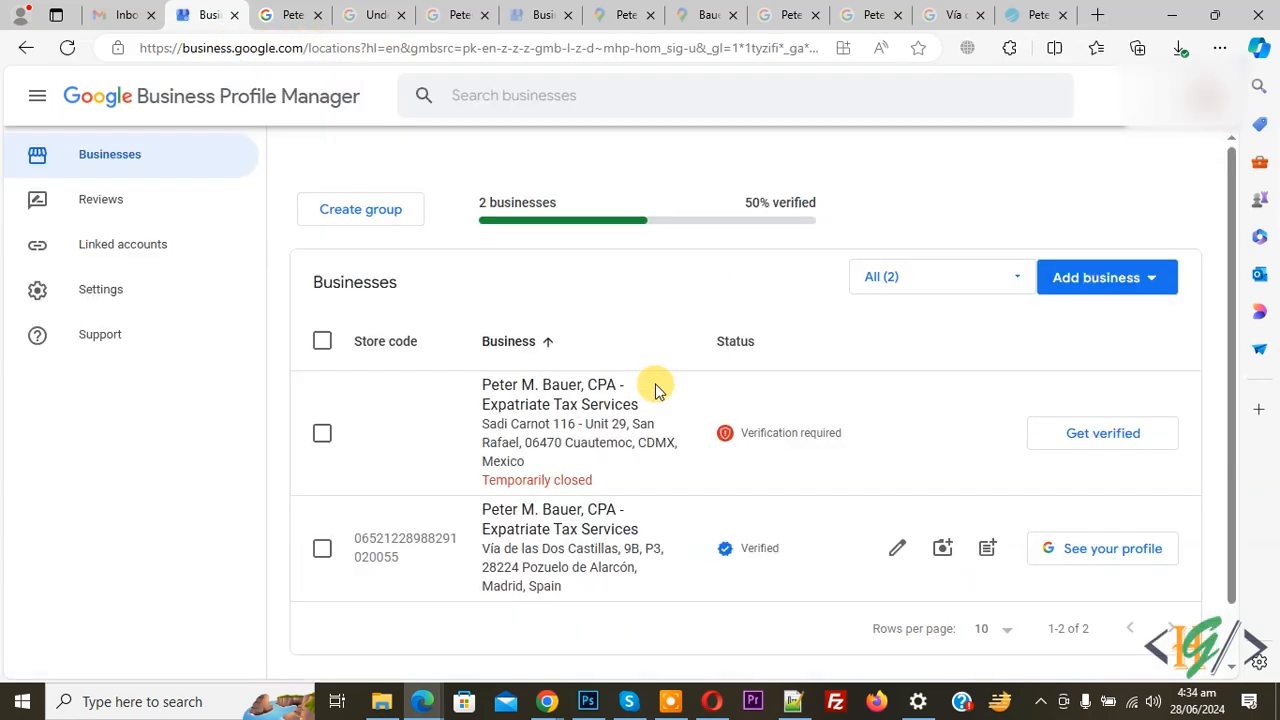
mouse_move(744, 376)
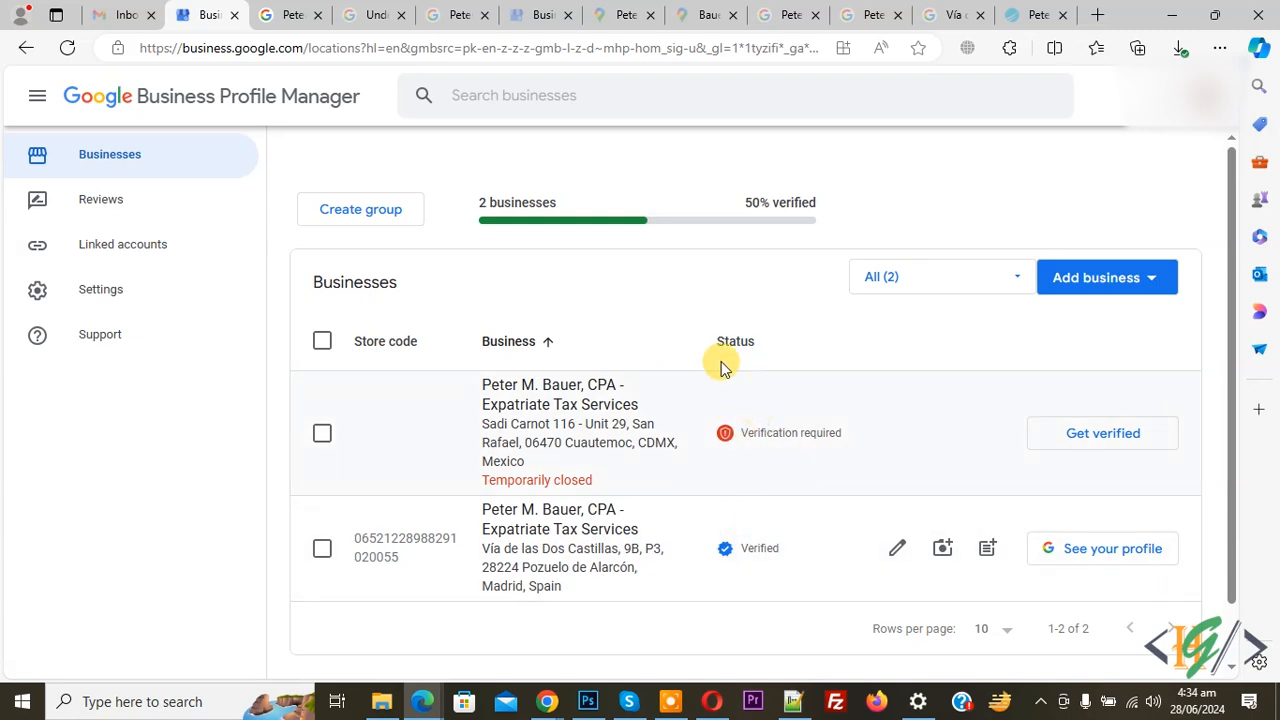
mouse_move(498, 308)
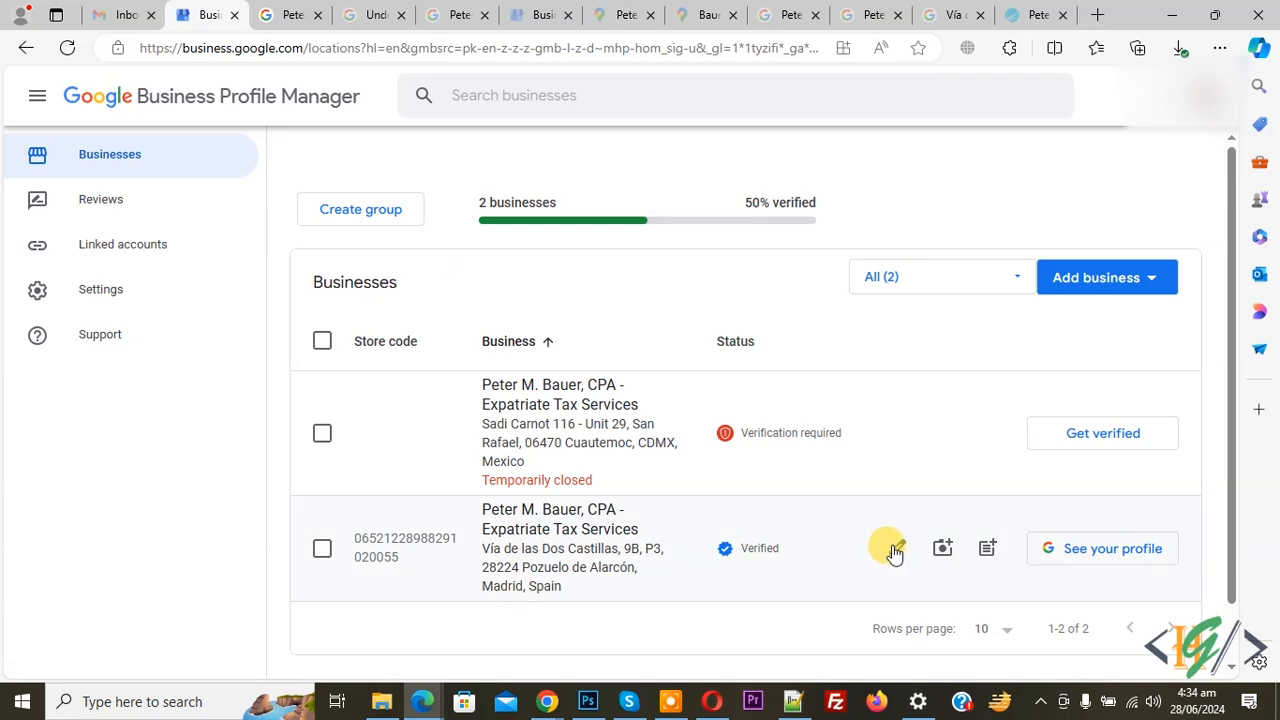
mouse_move(892, 548)
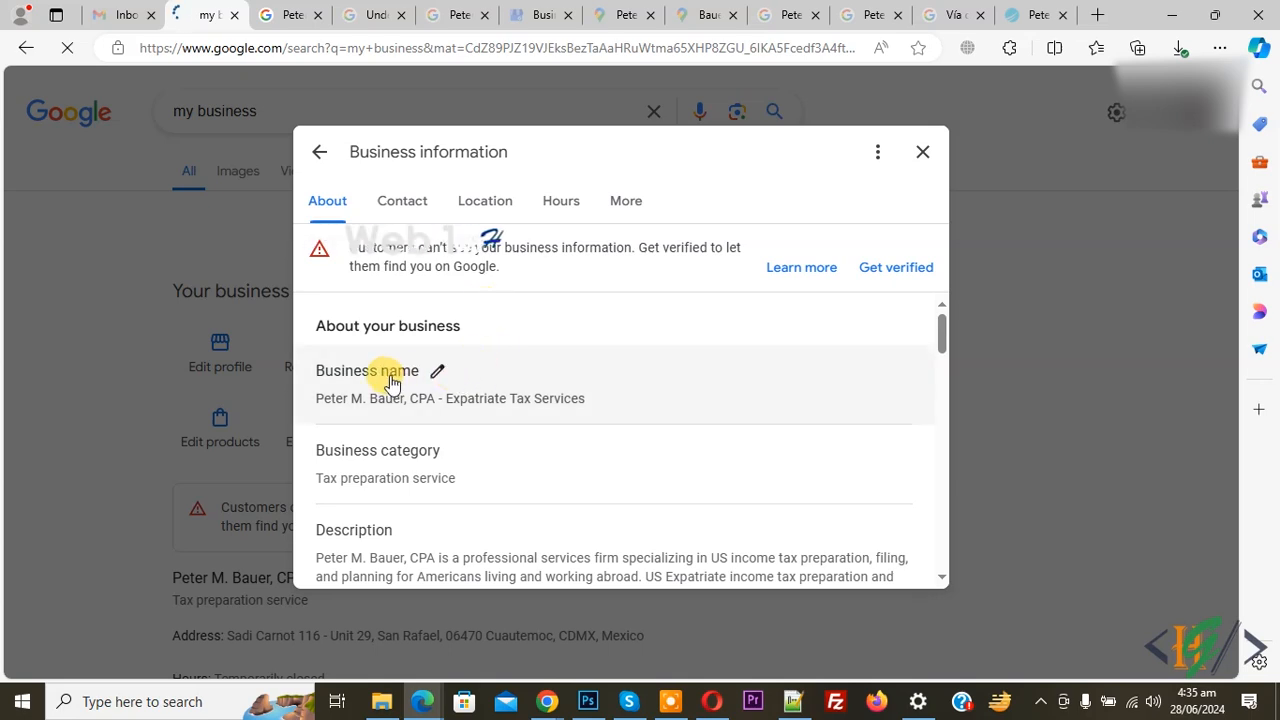
click(436, 370)
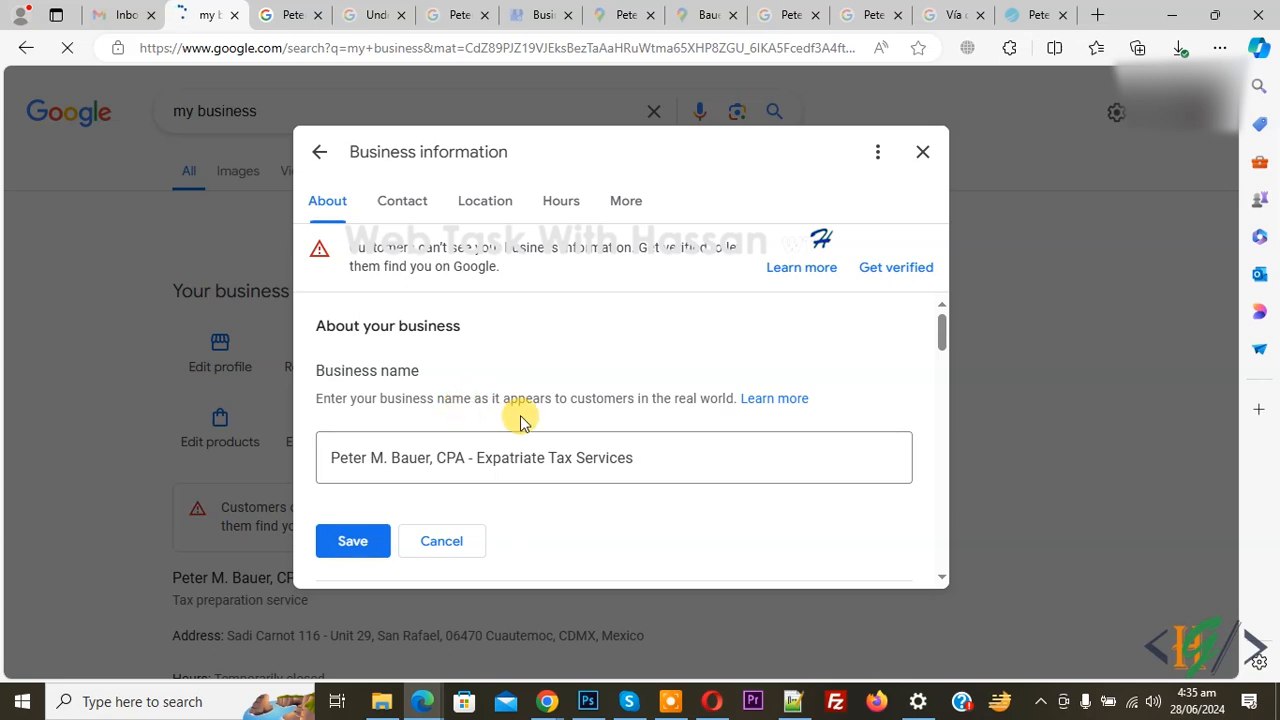
Remove the trailing 's' so the name reads 'Peter M. Bauer, CPA - Expatriate Tax Service'
click(614, 456)
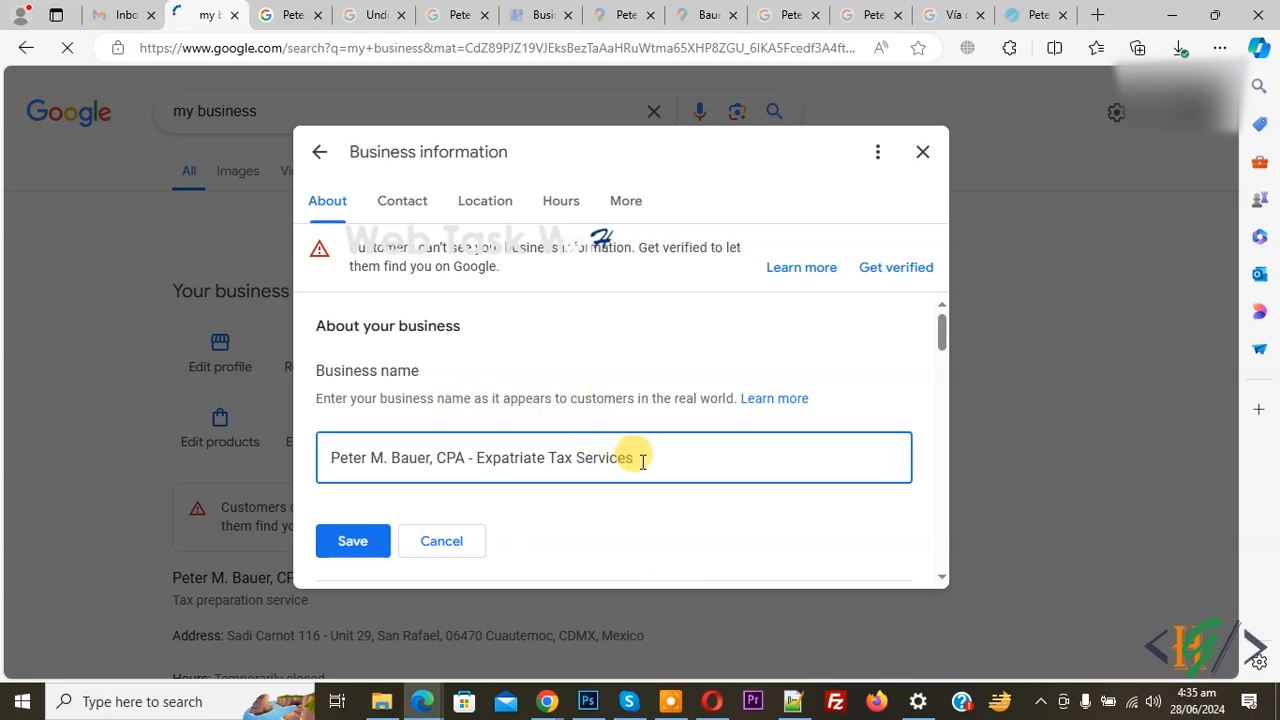
key(Backspace)
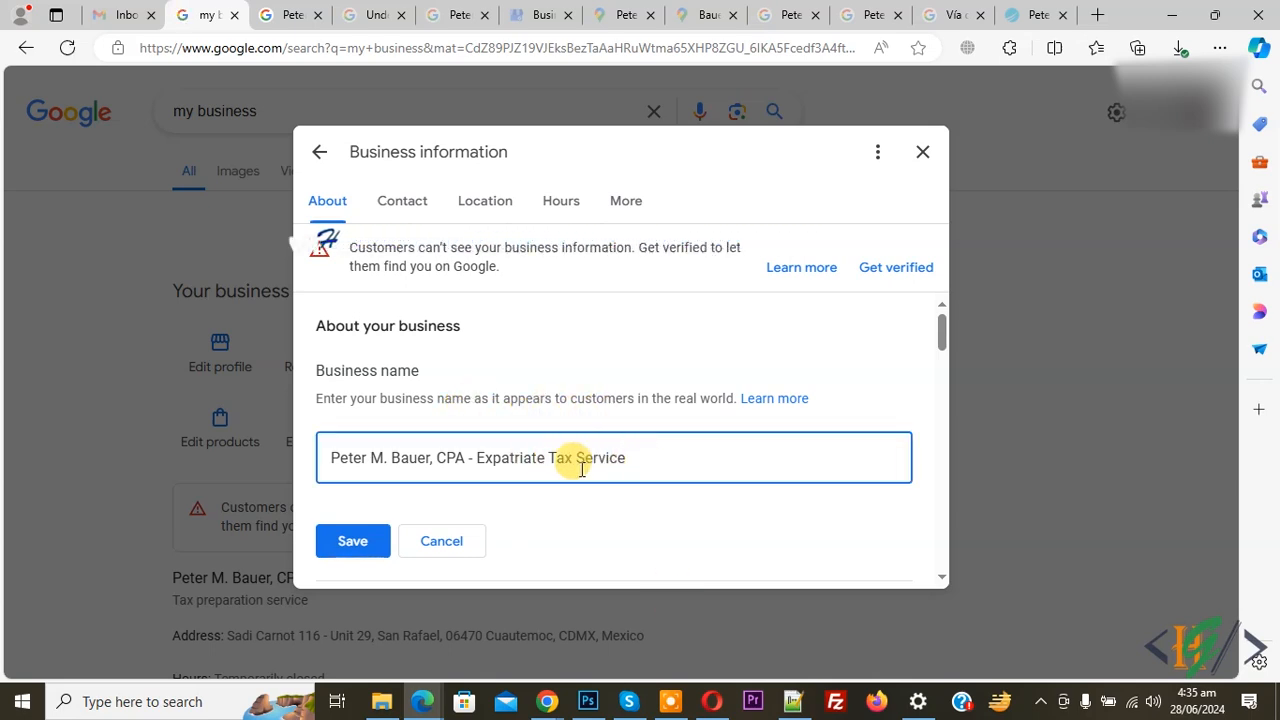
scroll(down, 3)
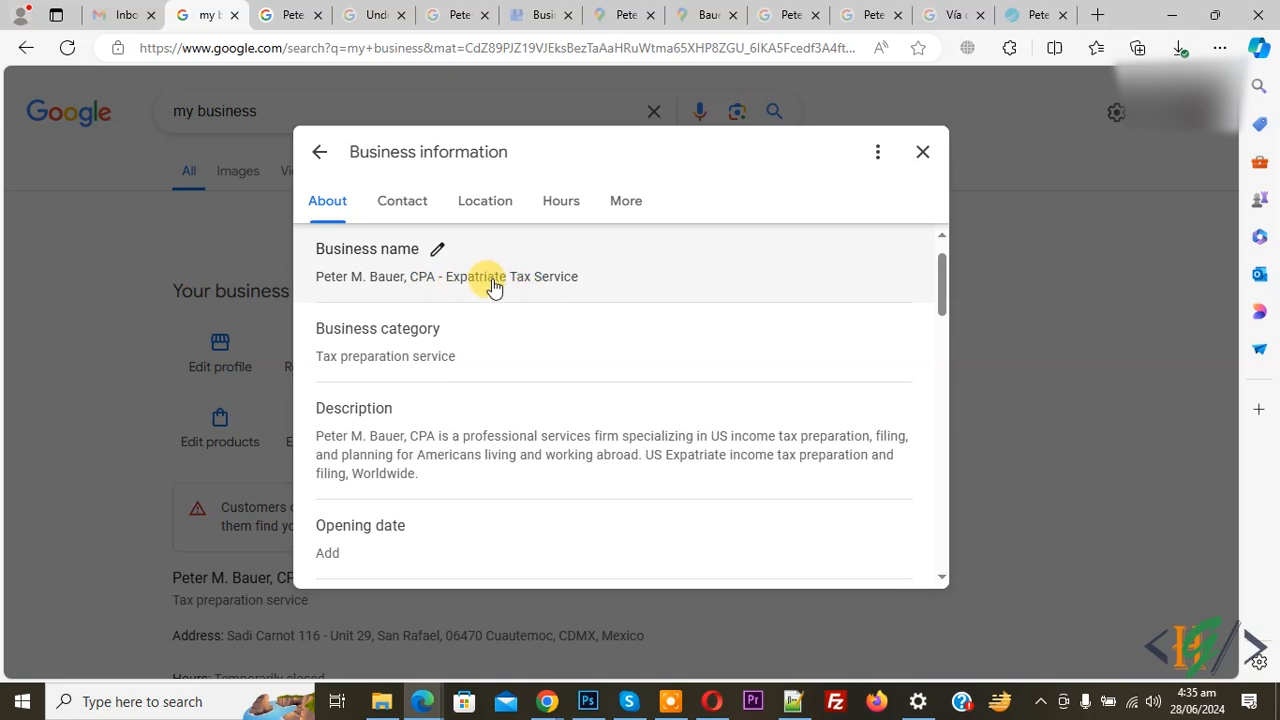
mouse_move(548, 316)
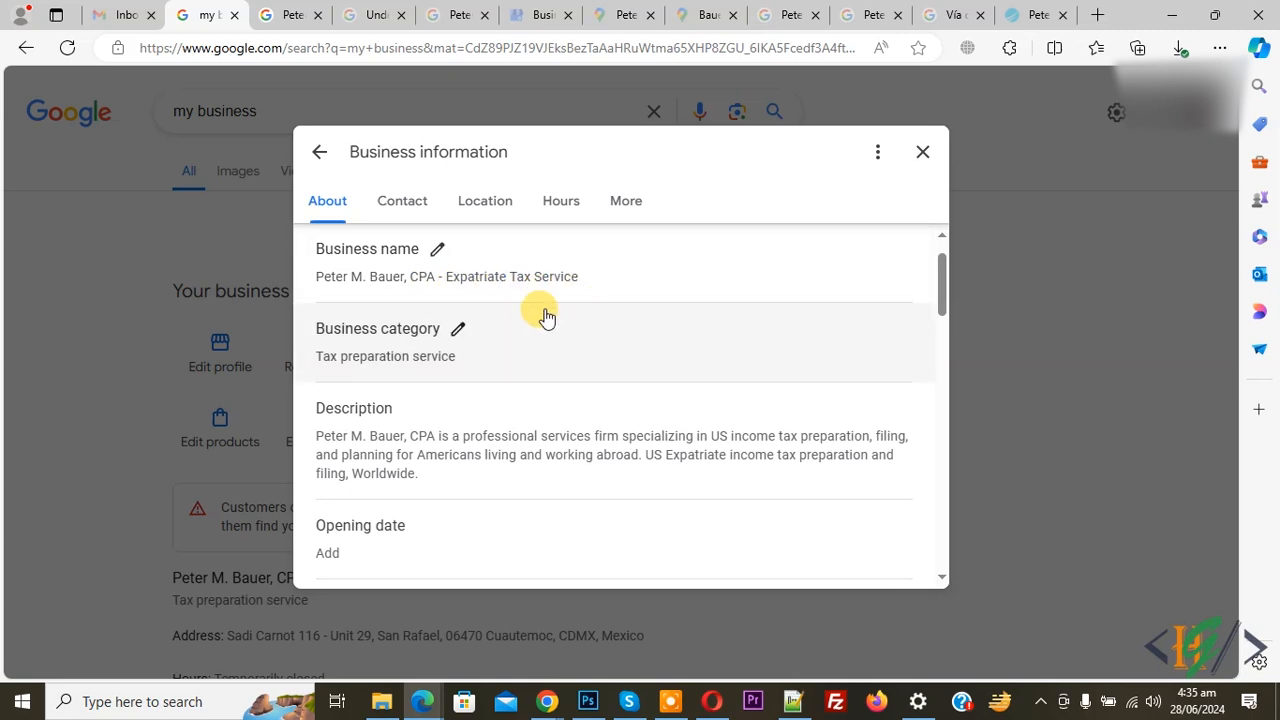